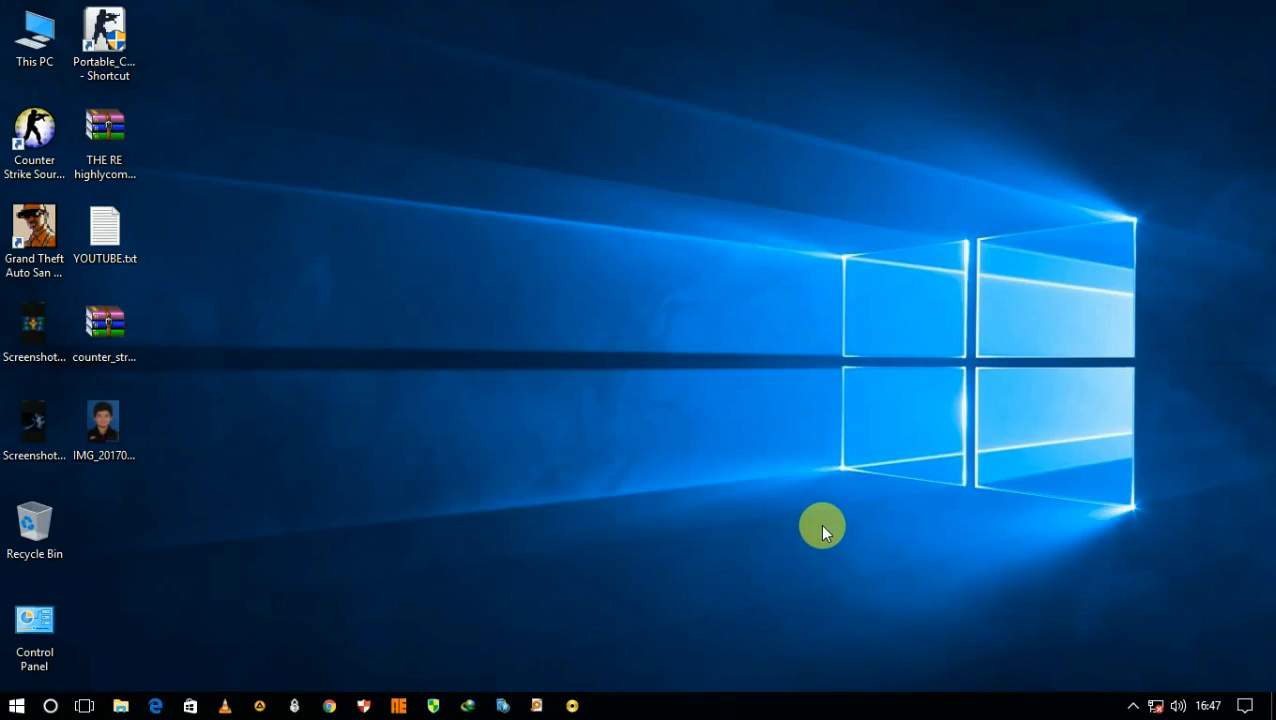
pyautogui.moveTo(16, 704)
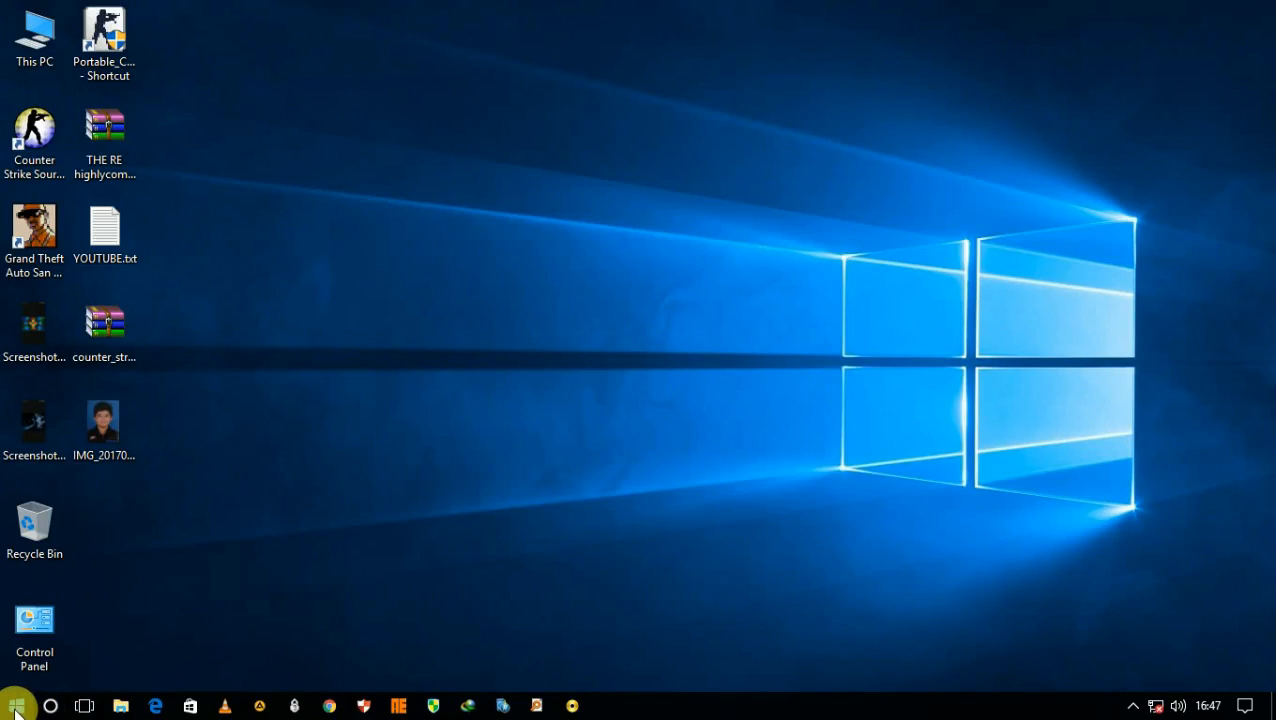
# Step: Launch Adobe Photoshop CC 2015 from the Start button
pyautogui.click(16, 704)
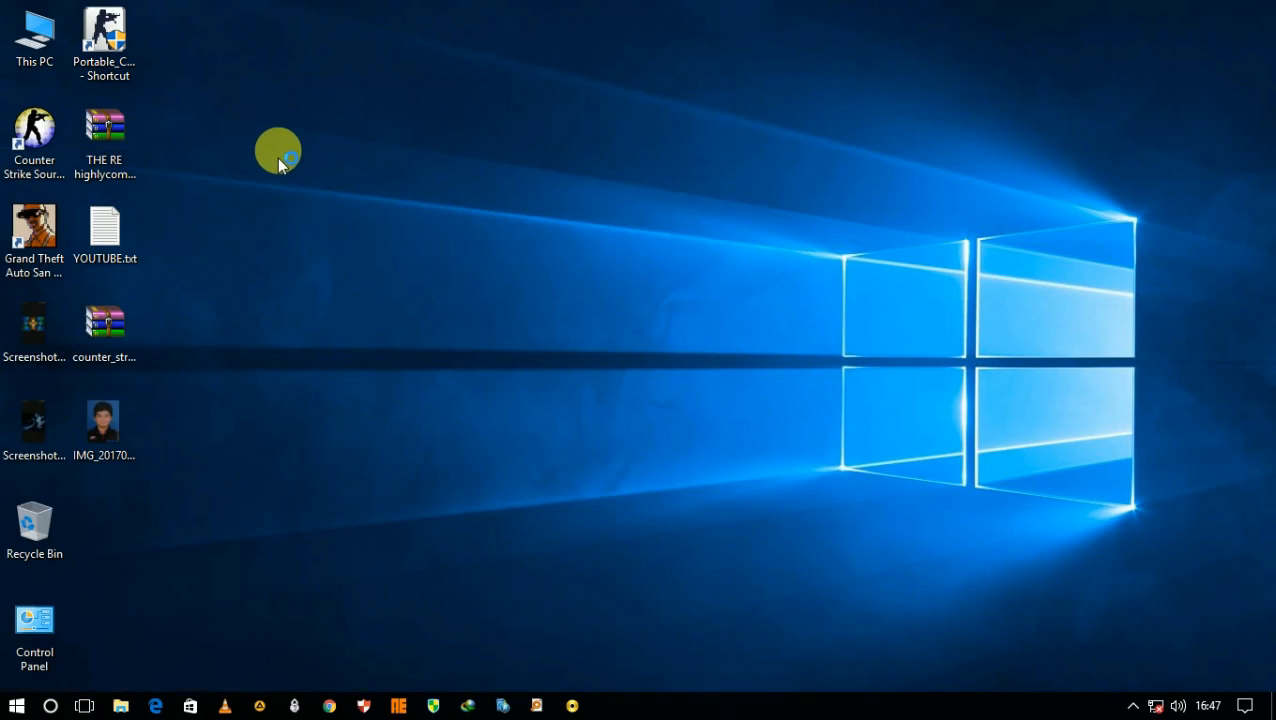
pyautogui.moveTo(280, 156)
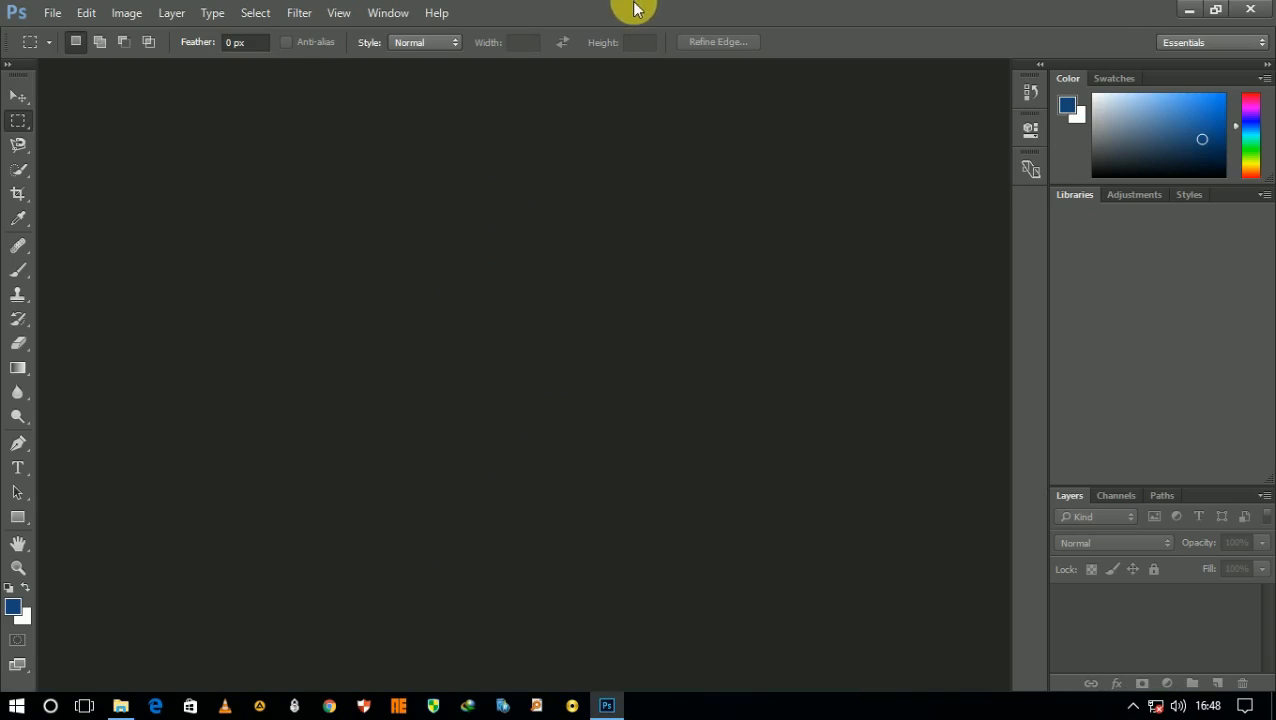
pyautogui.click(52, 12)
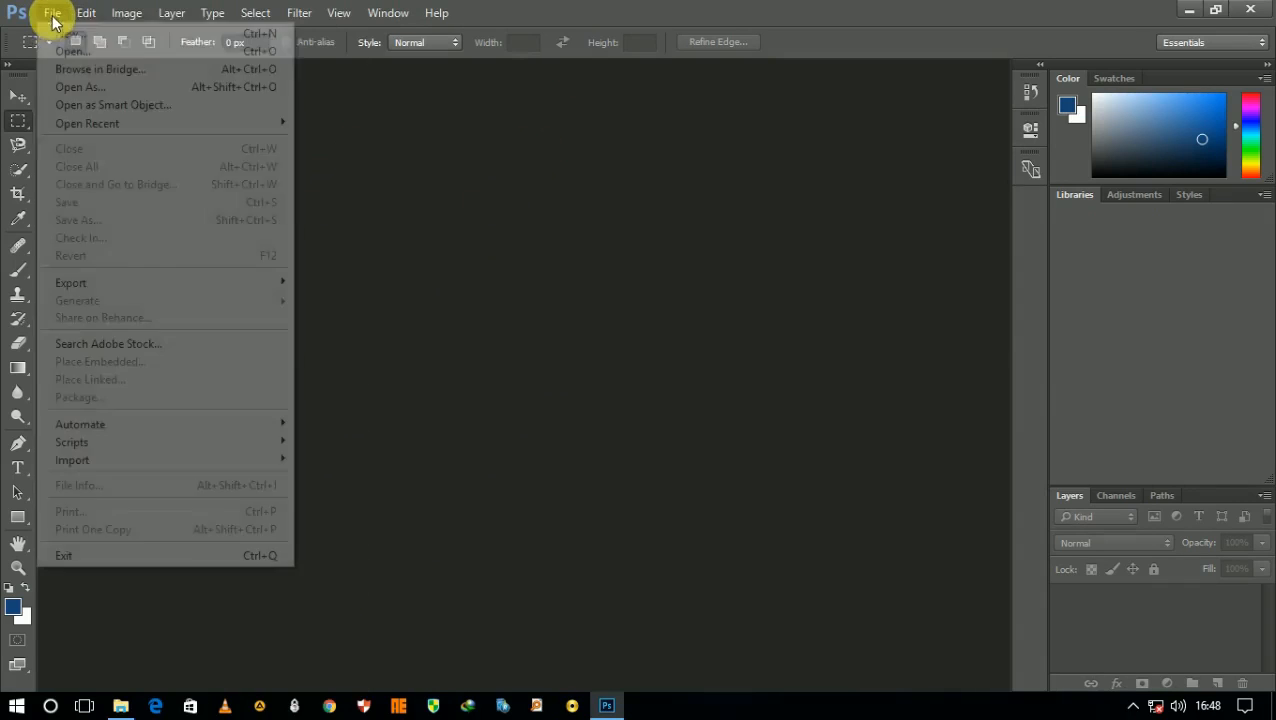
pyautogui.click(72, 52)
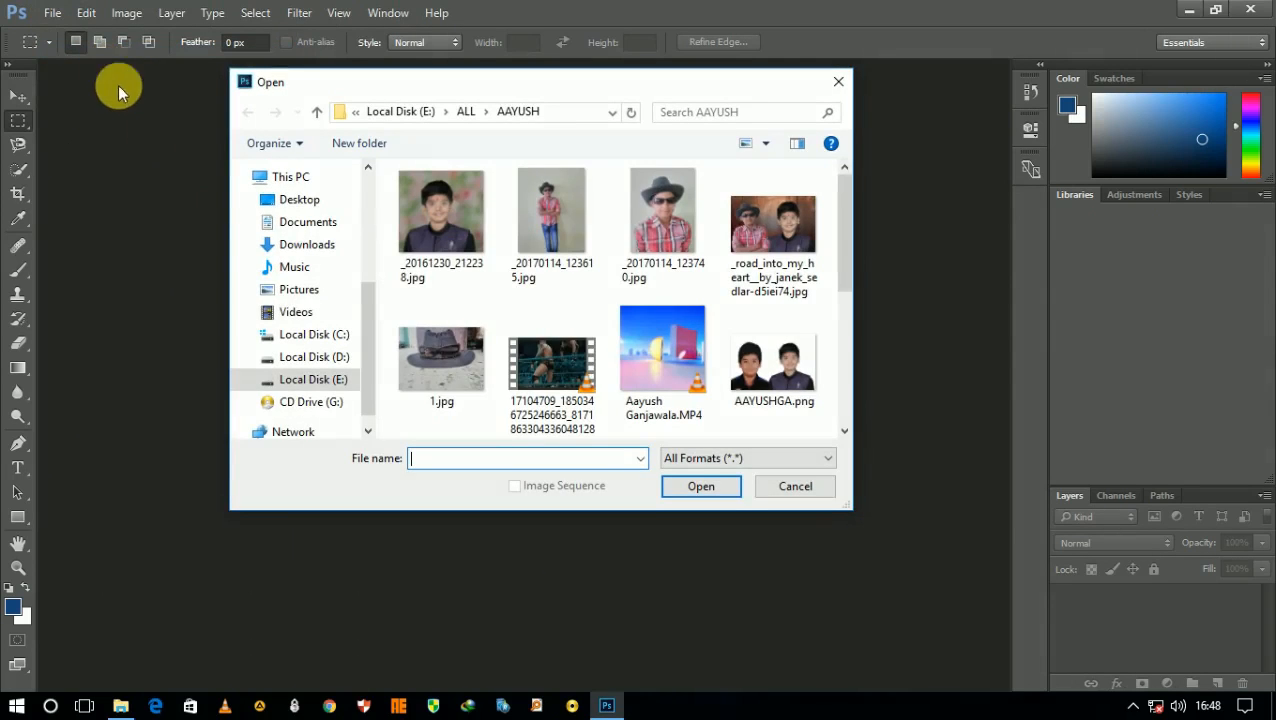
pyautogui.scroll(-3)
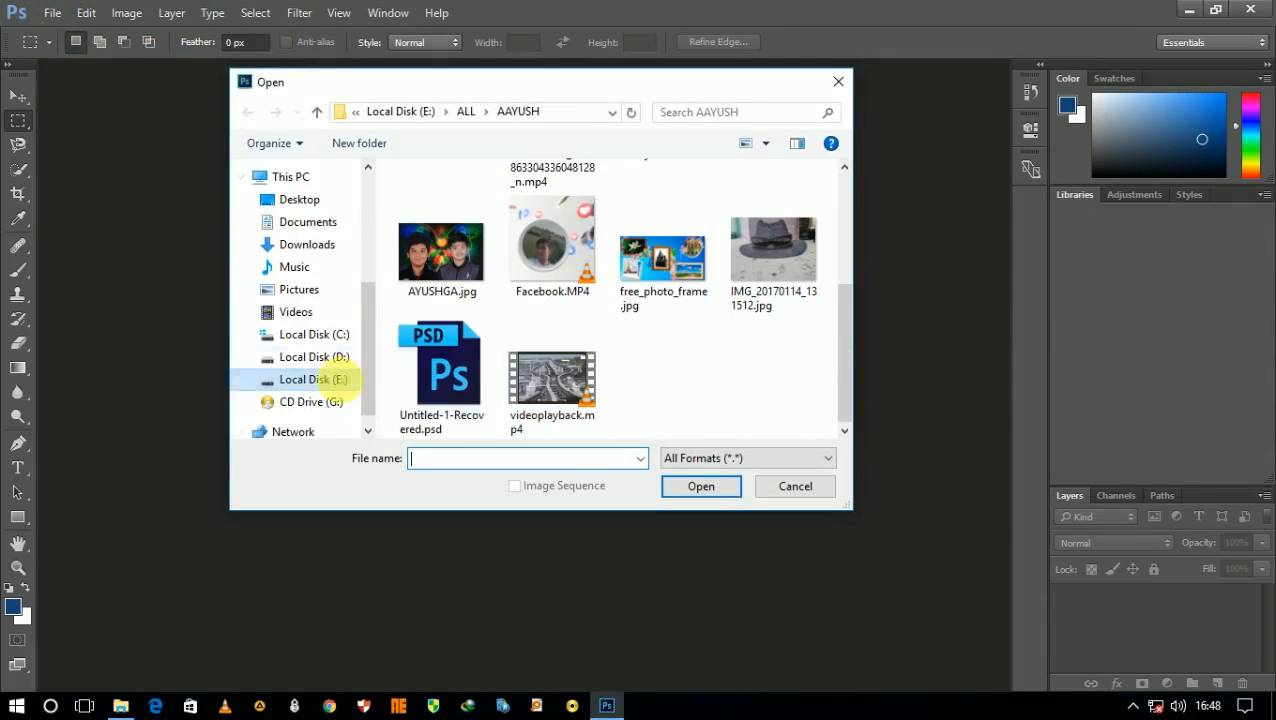
pyautogui.click(300, 200)
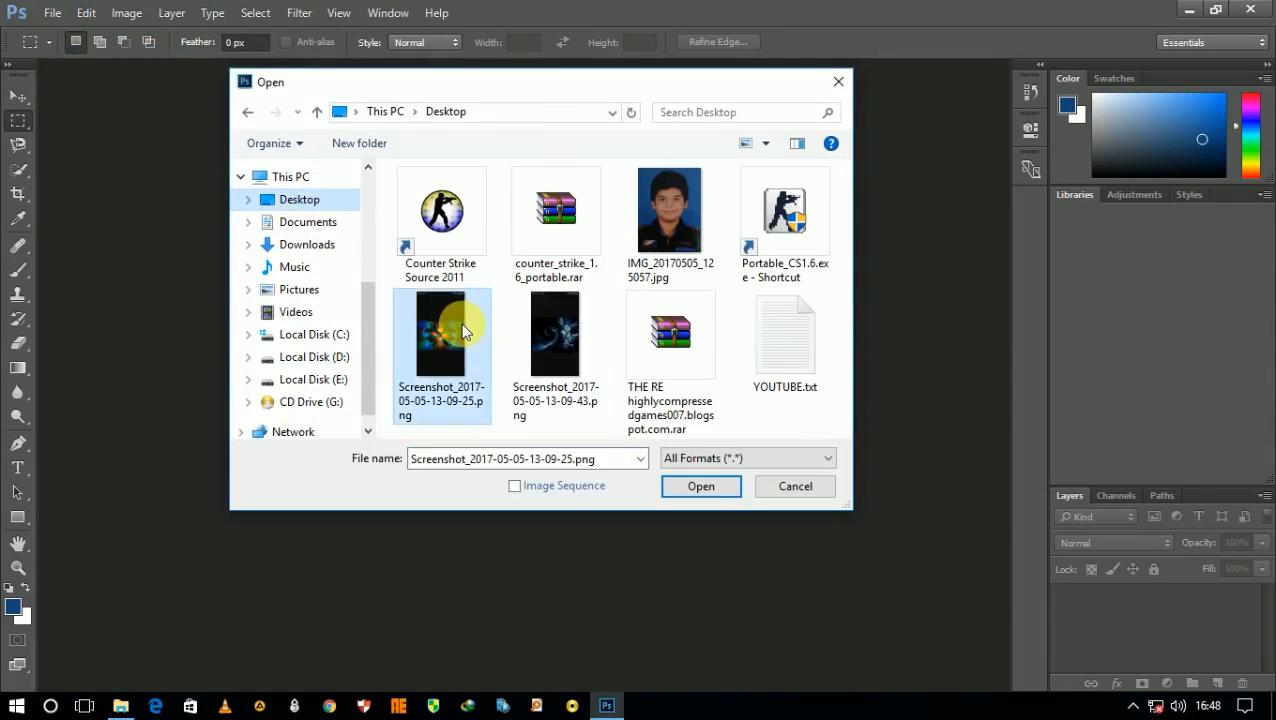
pyautogui.click(700, 486)
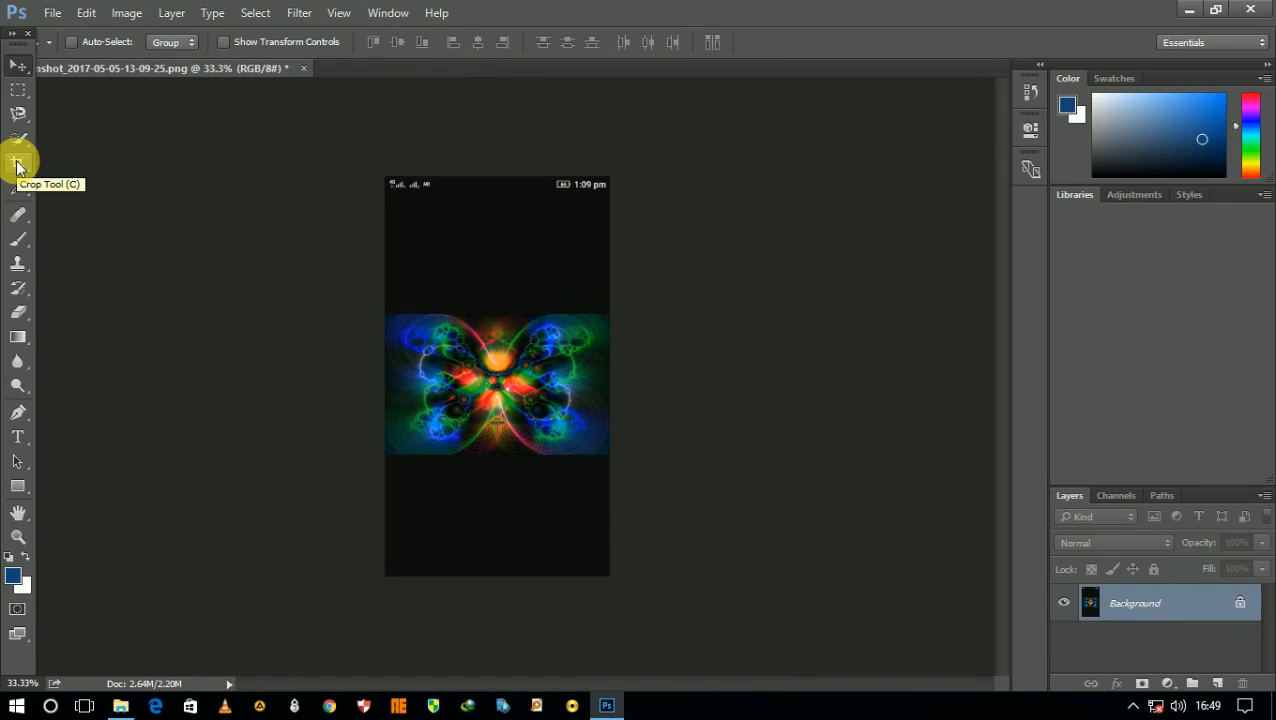
# Step: Crop the screenshot to the butterfly fractal by pulling in the top, bottom and left edges
pyautogui.click(18, 164)
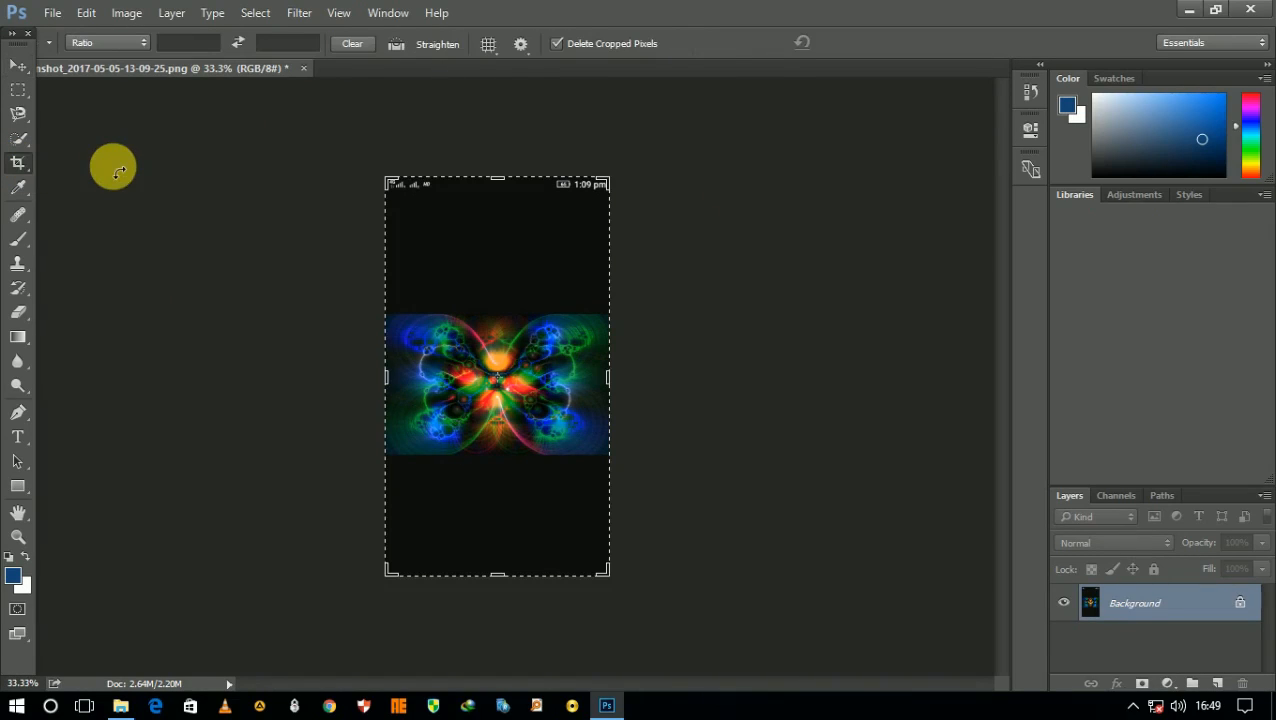
pyautogui.moveTo(496, 184); pyautogui.dragTo(500, 232)
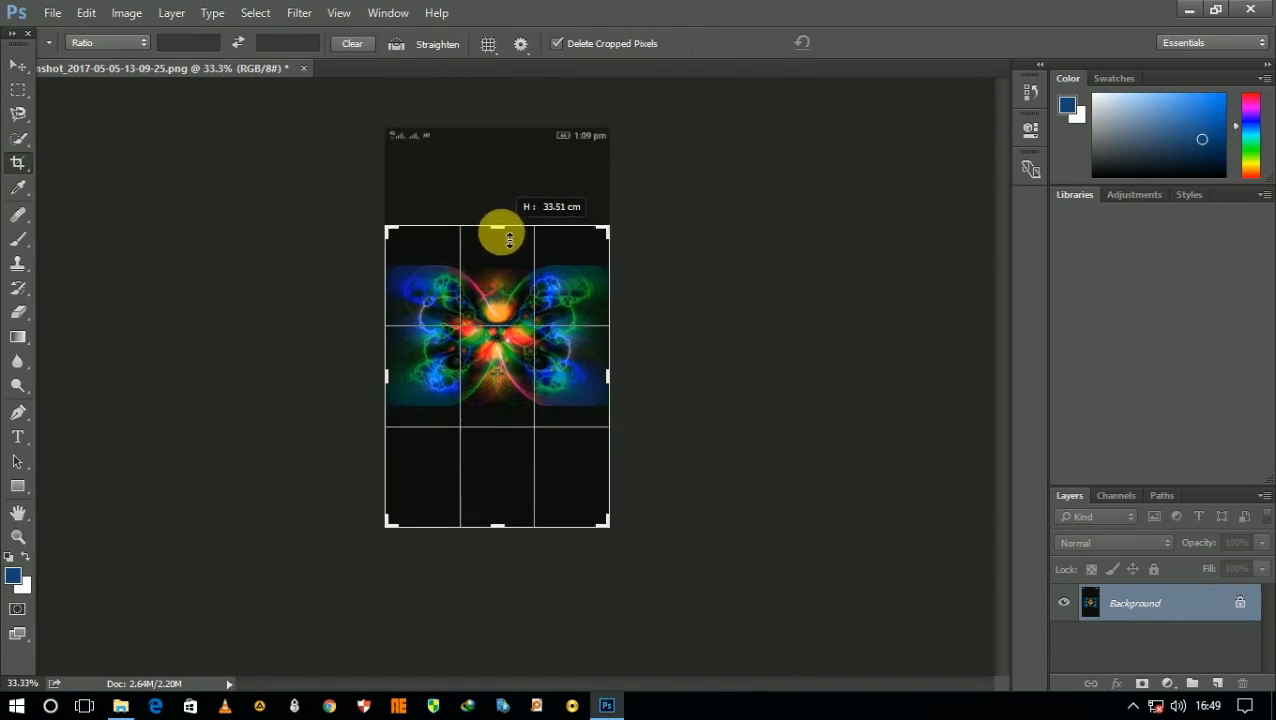
pyautogui.moveTo(500, 236); pyautogui.dragTo(500, 476)
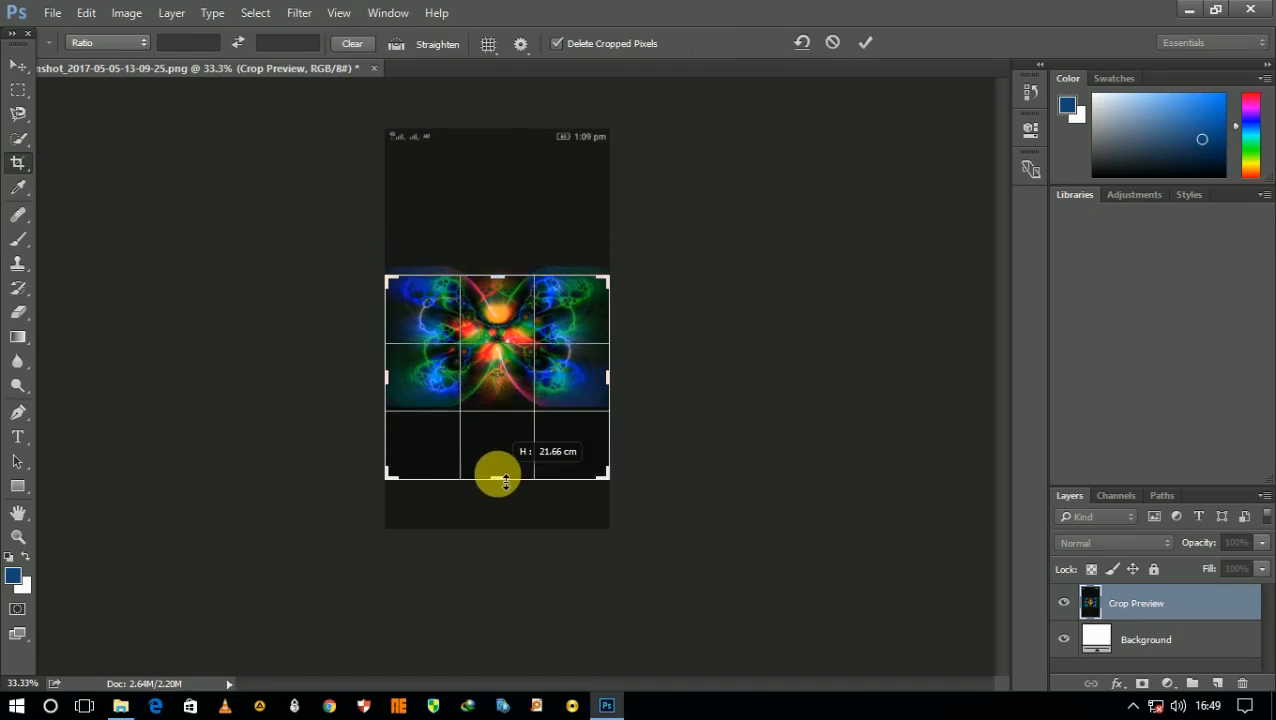
pyautogui.moveTo(496, 476); pyautogui.dragTo(588, 398)
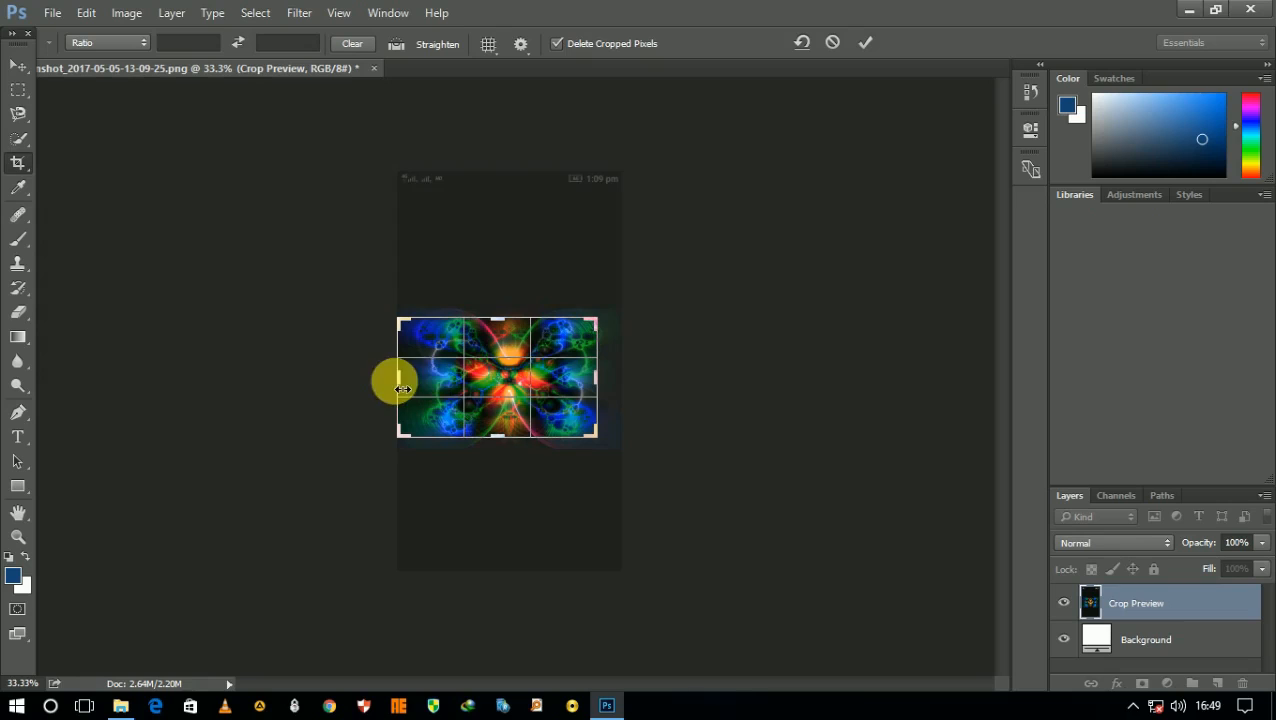
pyautogui.click(864, 42)
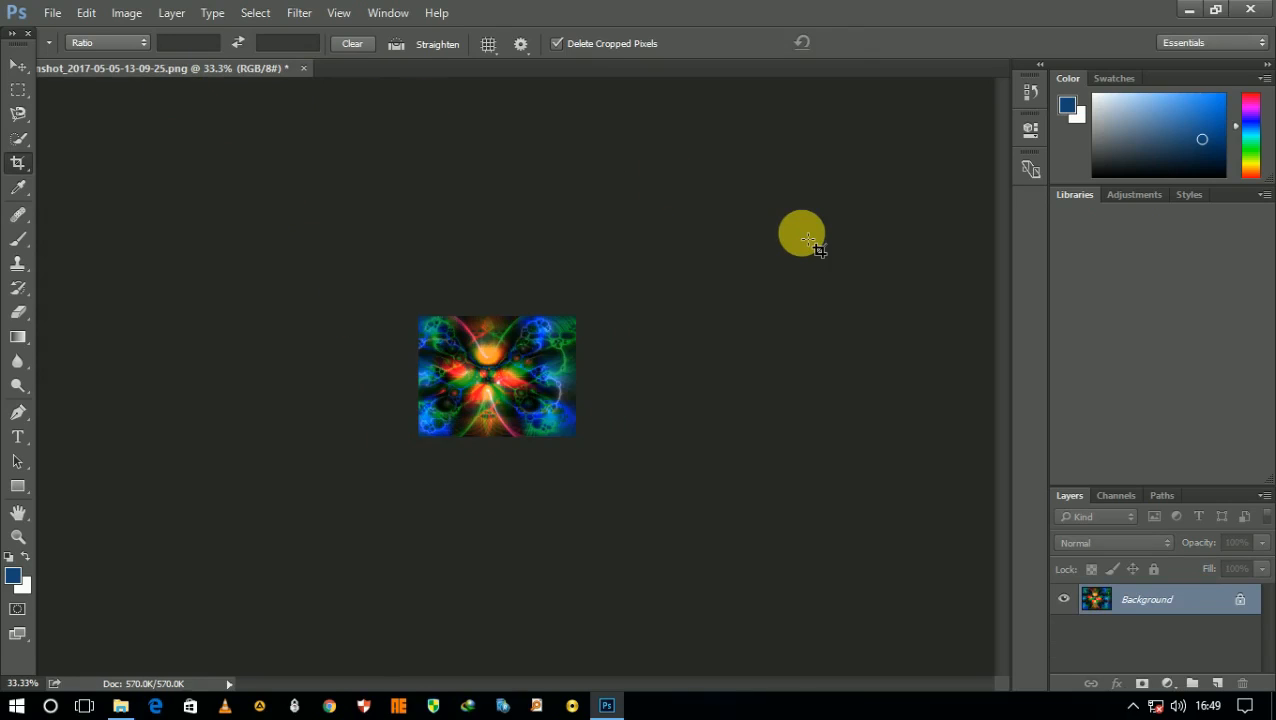
pyautogui.moveTo(126, 12)
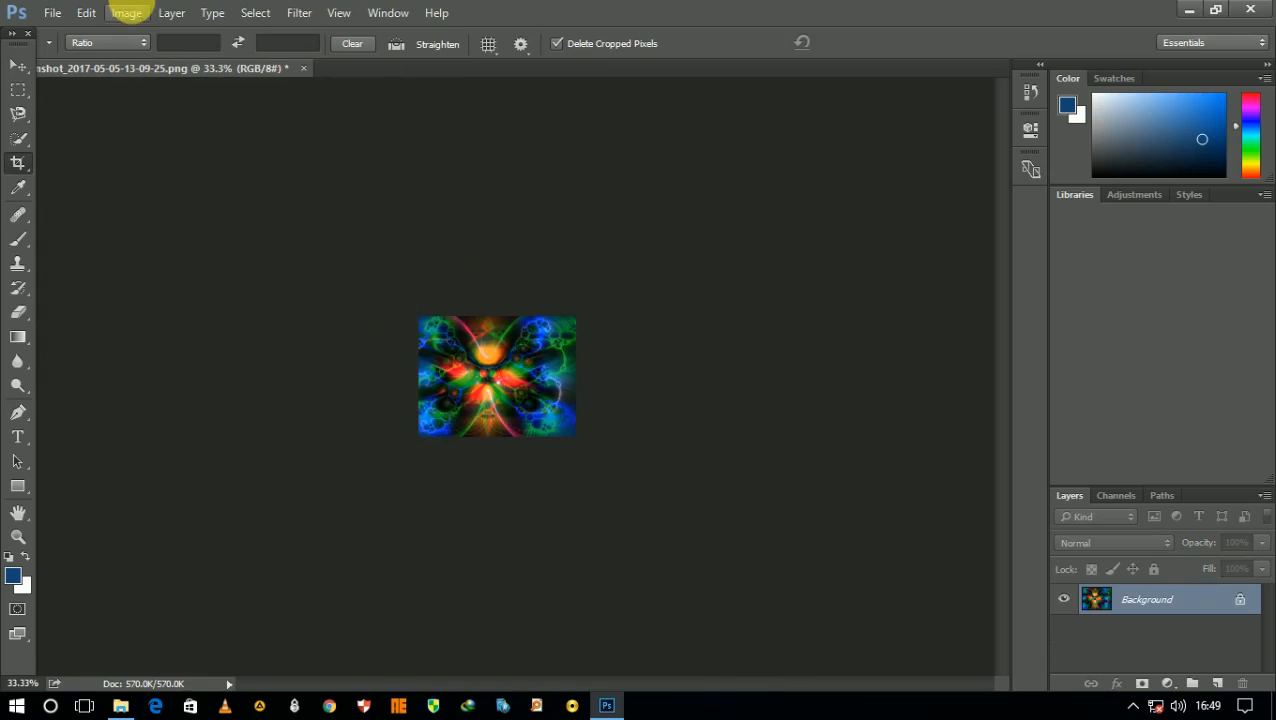
pyautogui.moveTo(52, 12)
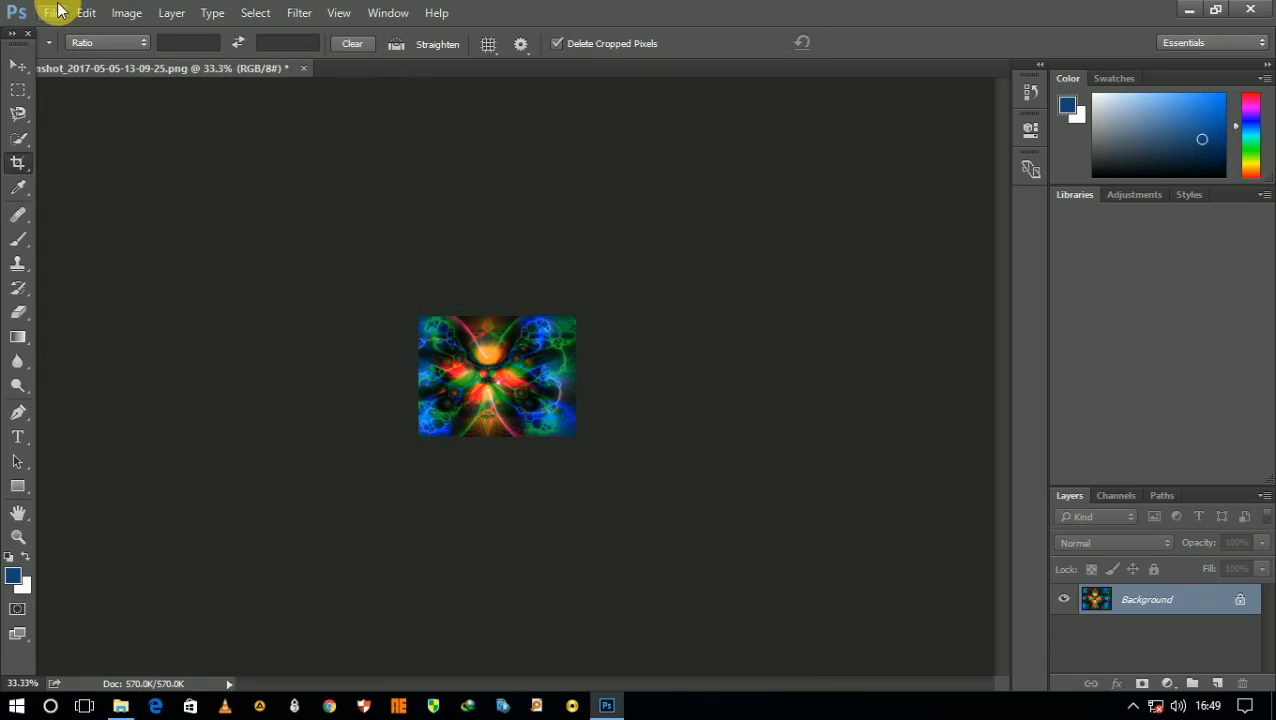
# Step: Save the cropped butterfly as a JPEG on the Desktop via Save As
pyautogui.click(54, 12)
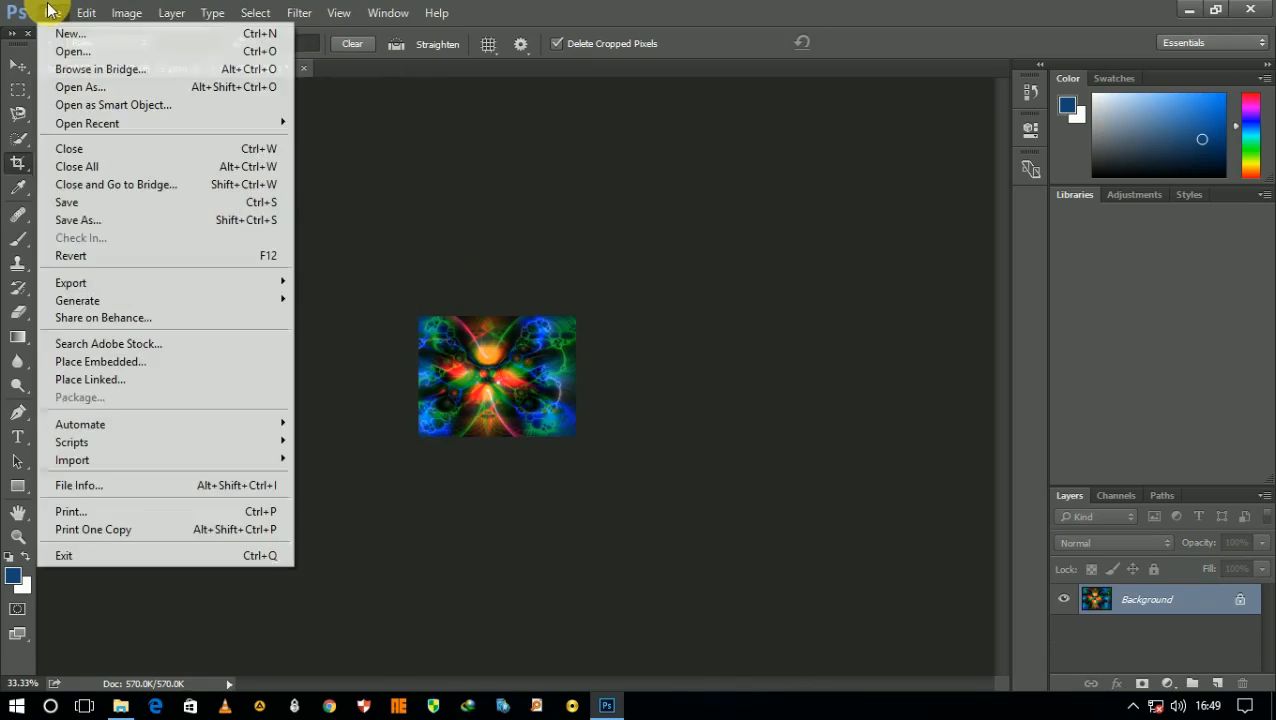
pyautogui.click(76, 220)
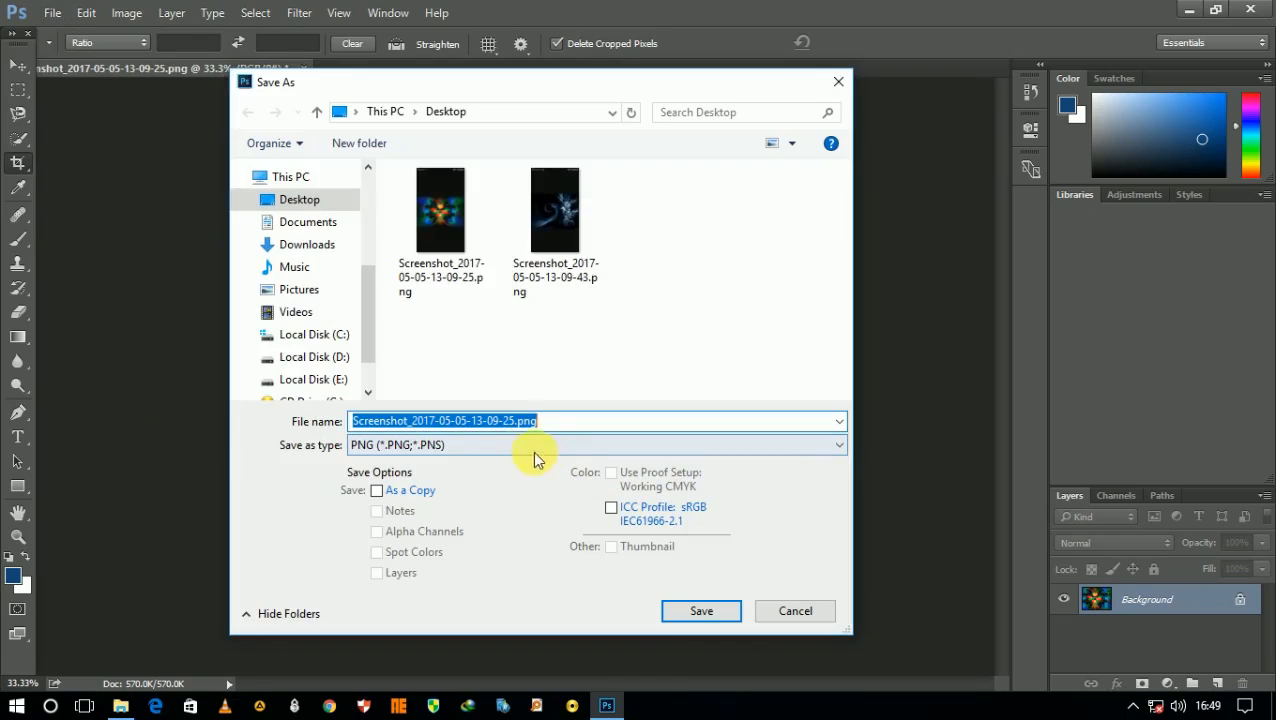
pyautogui.click(596, 444)
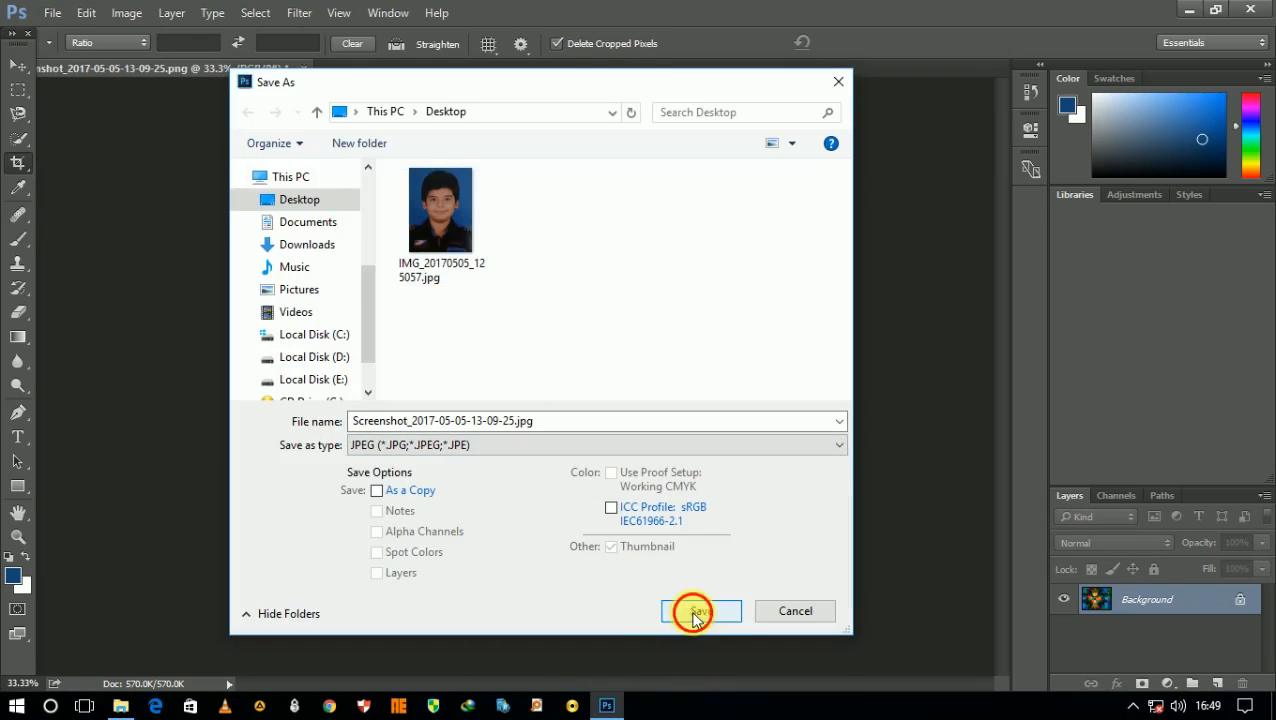
pyautogui.click(700, 612)
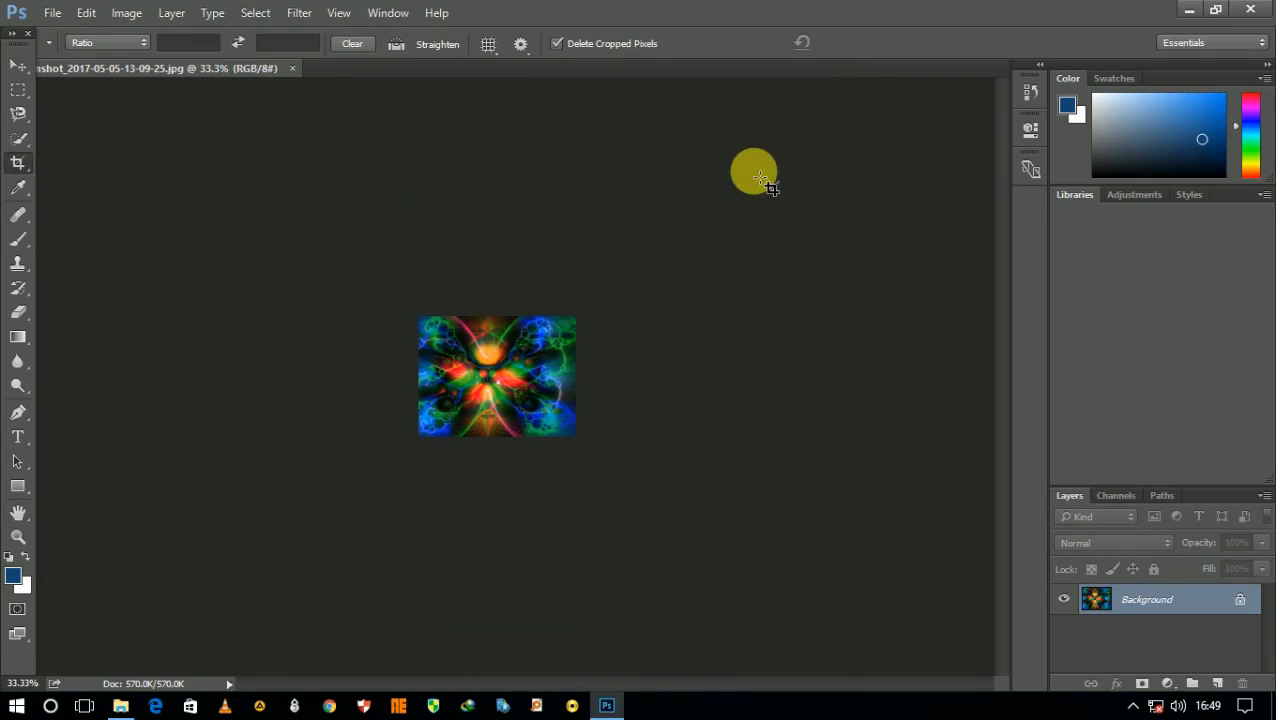
# Step: Drag a frame around the whole cropped butterfly image, about 17.78 × 13.62 cm
pyautogui.moveTo(754, 172); pyautogui.dragTo(778, 672)
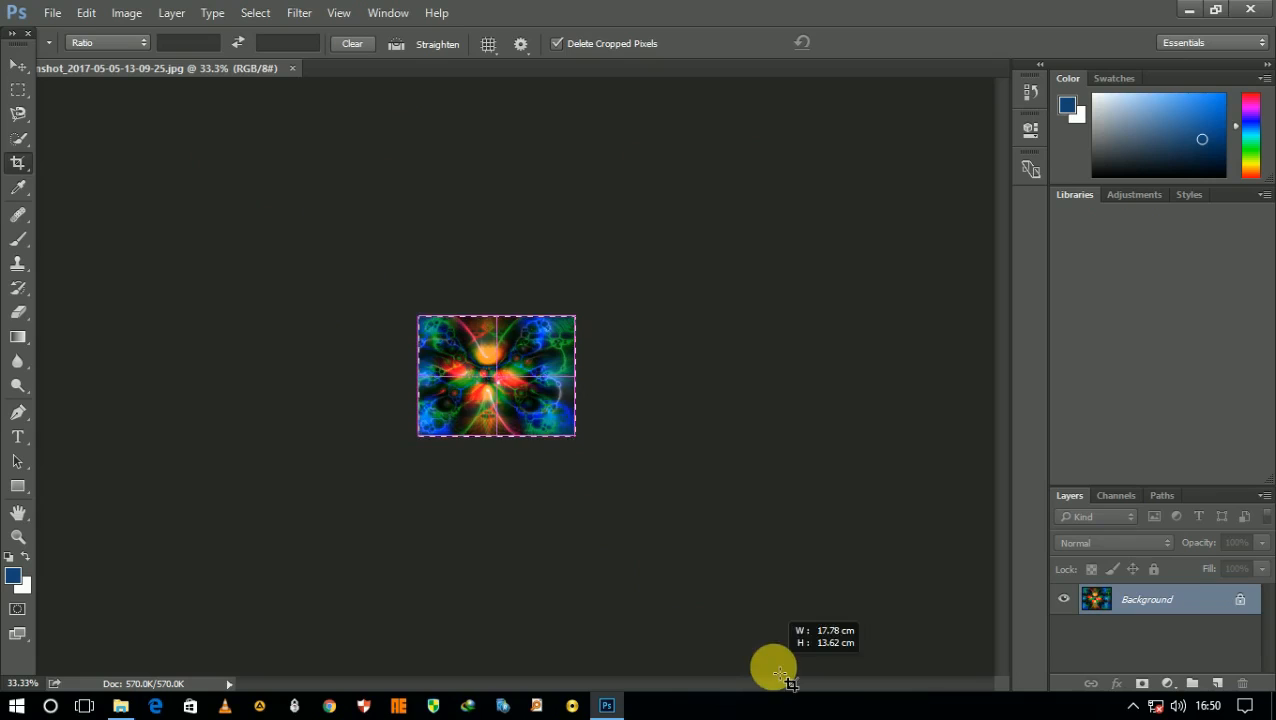
pyautogui.moveTo(610, 464)
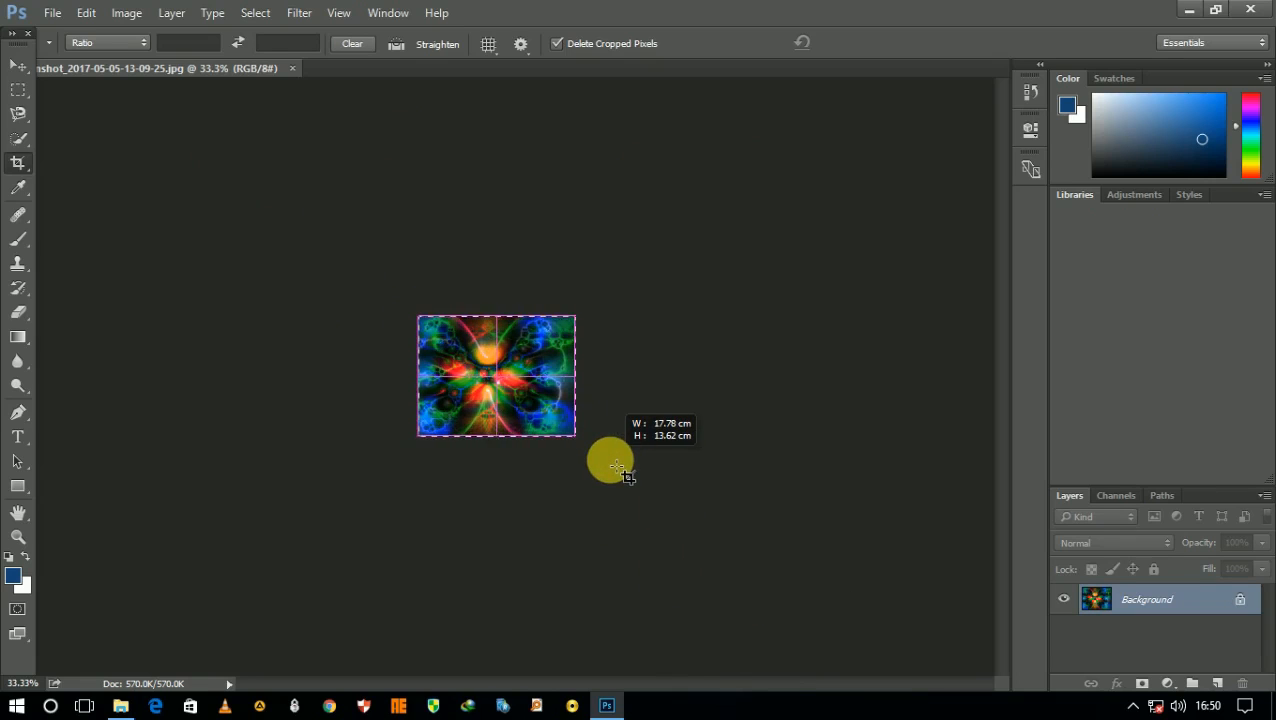